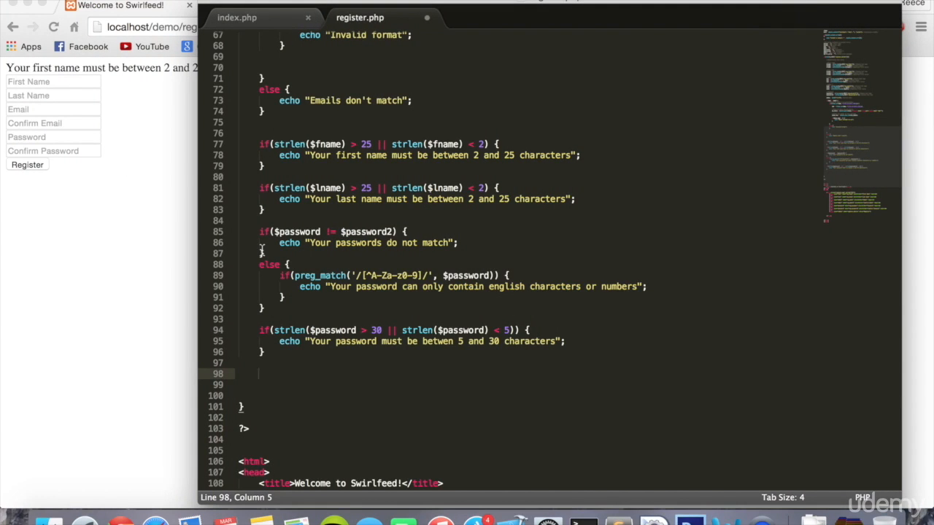
{"action": "mouse_move", "coordinate": [325, 417]}
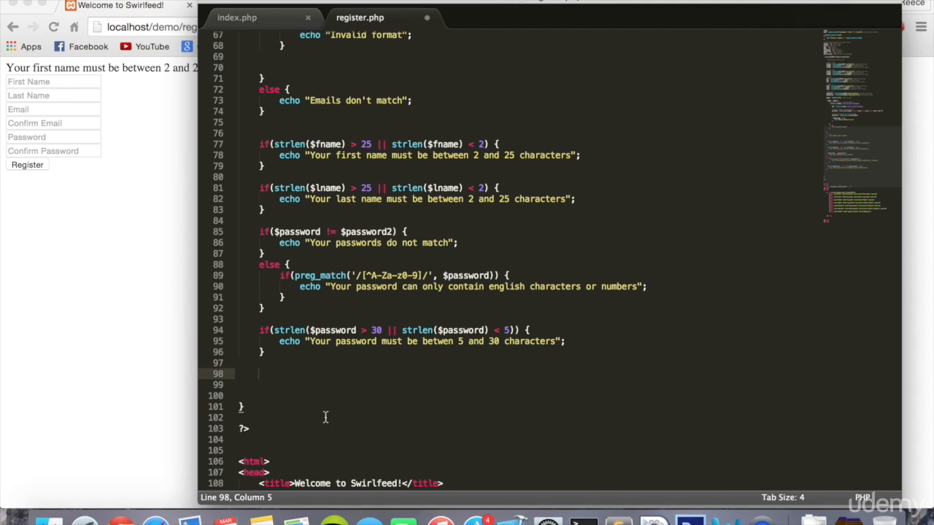
Review the password error echo lines in register.php before testing the form.
{"action": "left_click", "coordinate": [277, 342]}
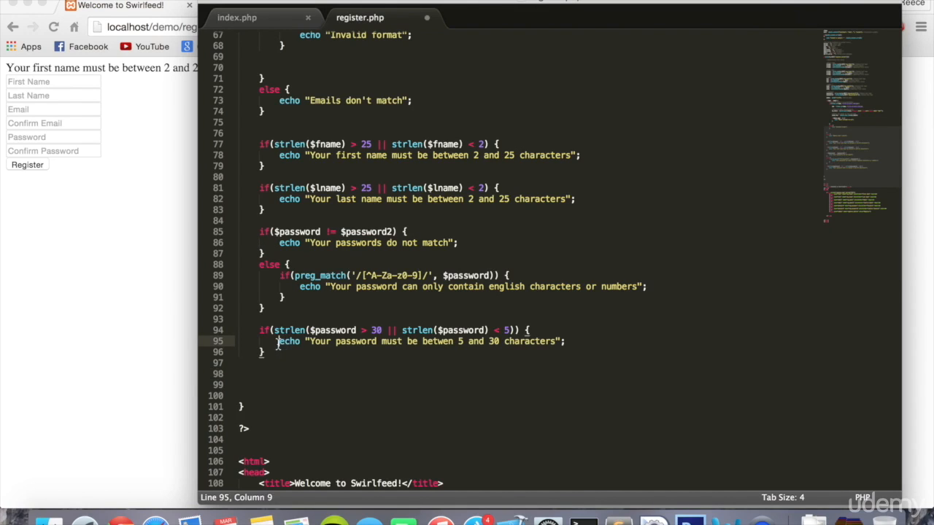
{"action": "left_click_drag", "start_coordinate": [279, 341], "coordinate": [332, 341]}
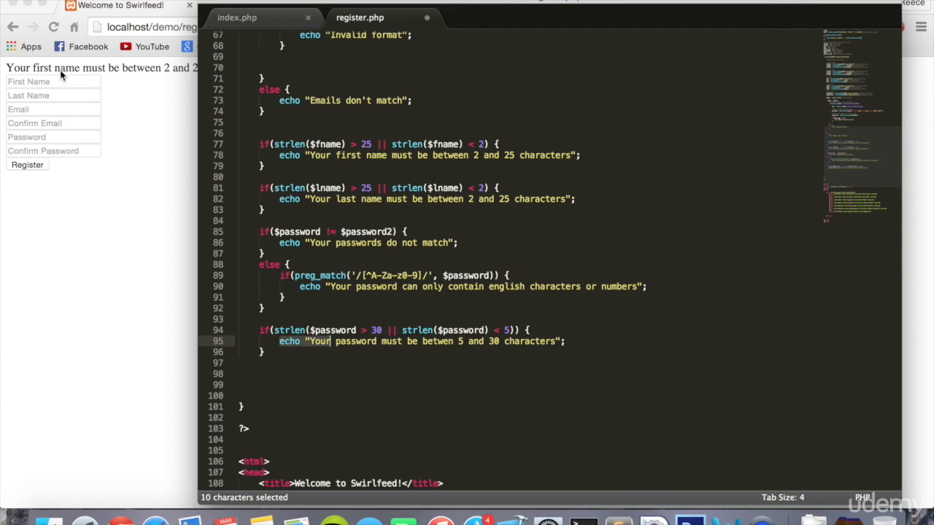
{"action": "scroll", "scroll_direction": "up", "scroll_amount": 3}
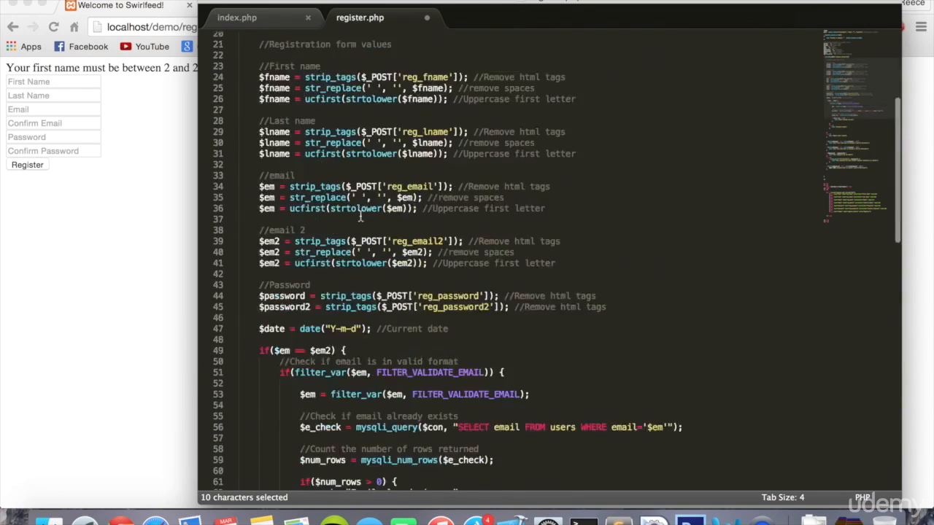
{"action": "scroll", "scroll_direction": "up", "scroll_amount": 3}
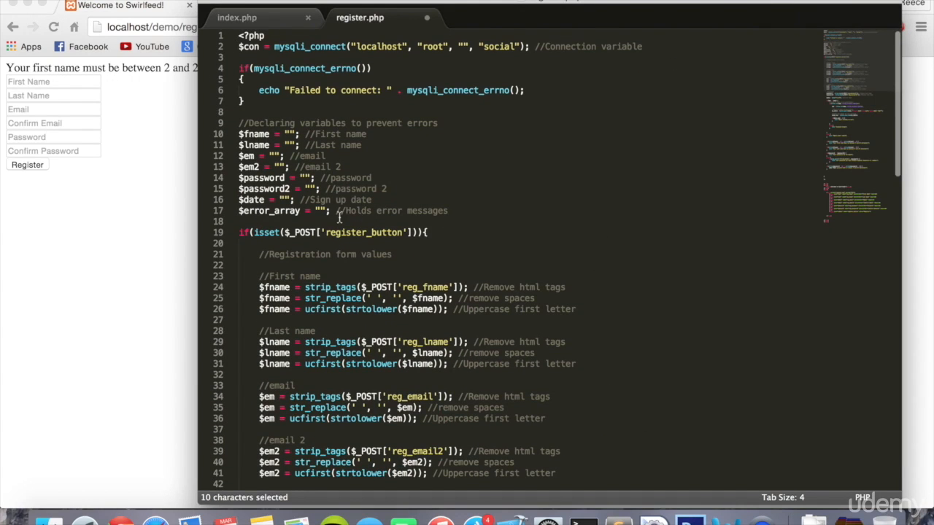
{"action": "scroll", "scroll_direction": "down", "scroll_amount": 3}
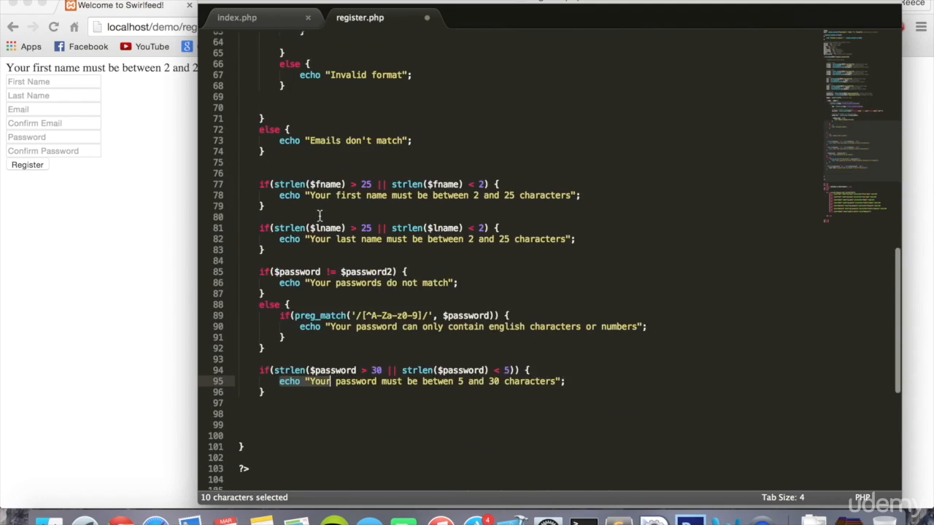
{"action": "scroll", "scroll_direction": "up", "scroll_amount": 3}
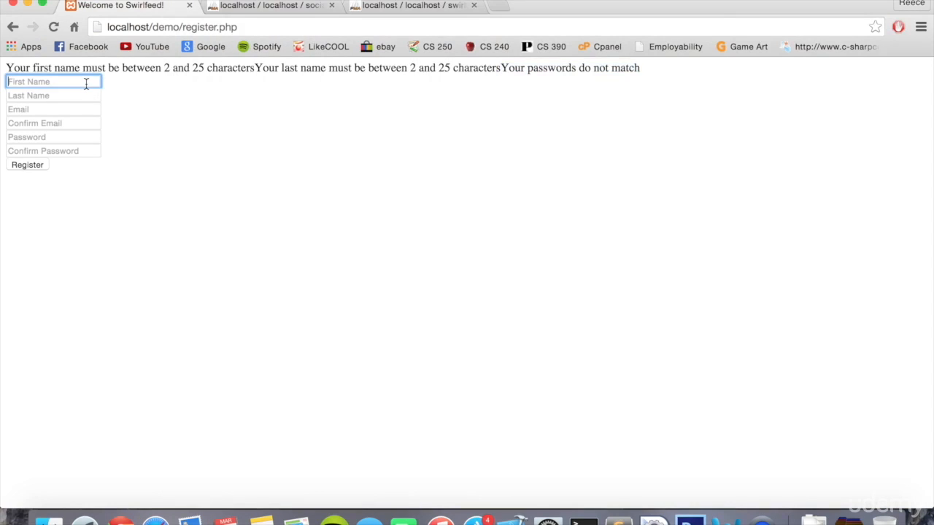
Submit the form with mismatched passwords and confirm the name and password fields come back empty.
{"action": "type", "text": "werwe"}
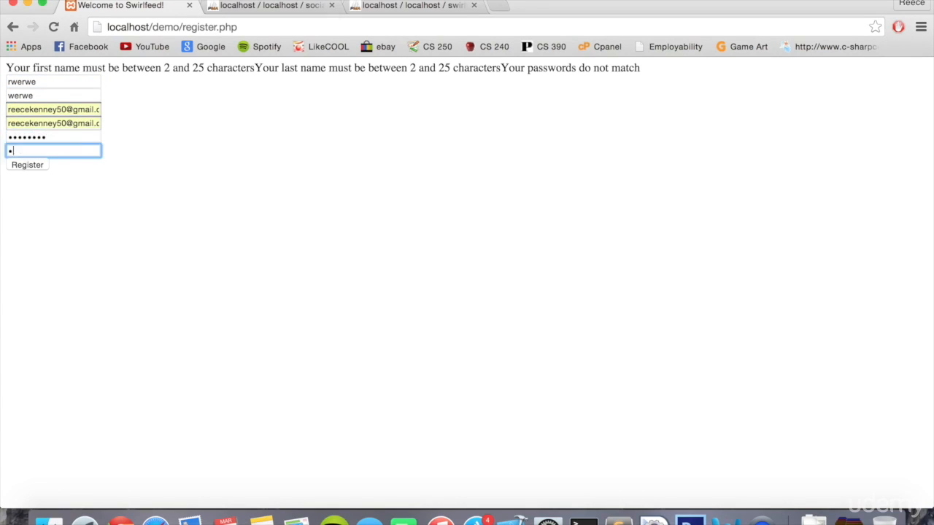
{"action": "left_click", "coordinate": [26, 164]}
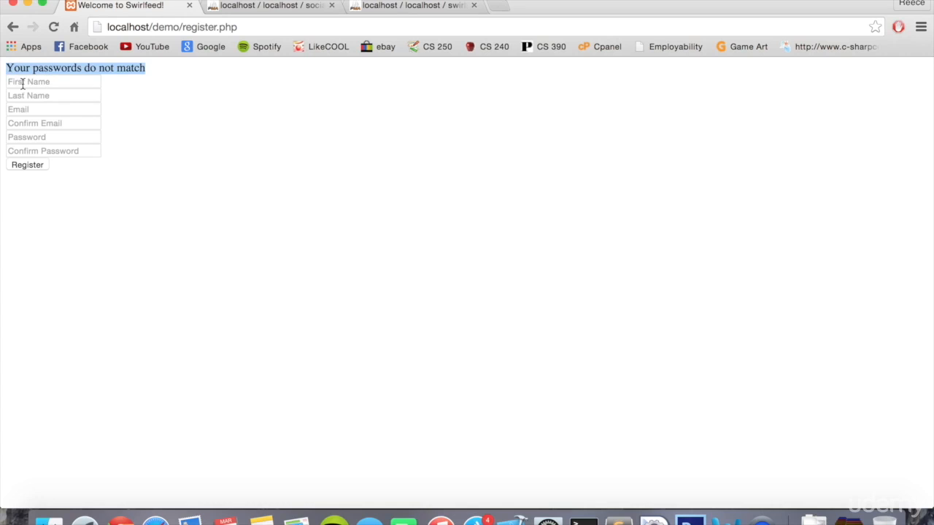
{"action": "left_click", "coordinate": [53, 95]}
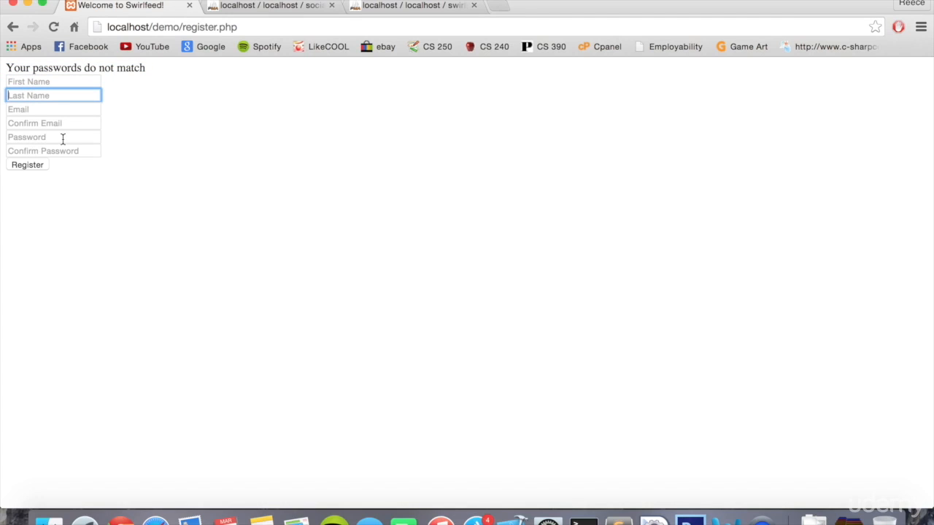
{"action": "left_click", "coordinate": [53, 137]}
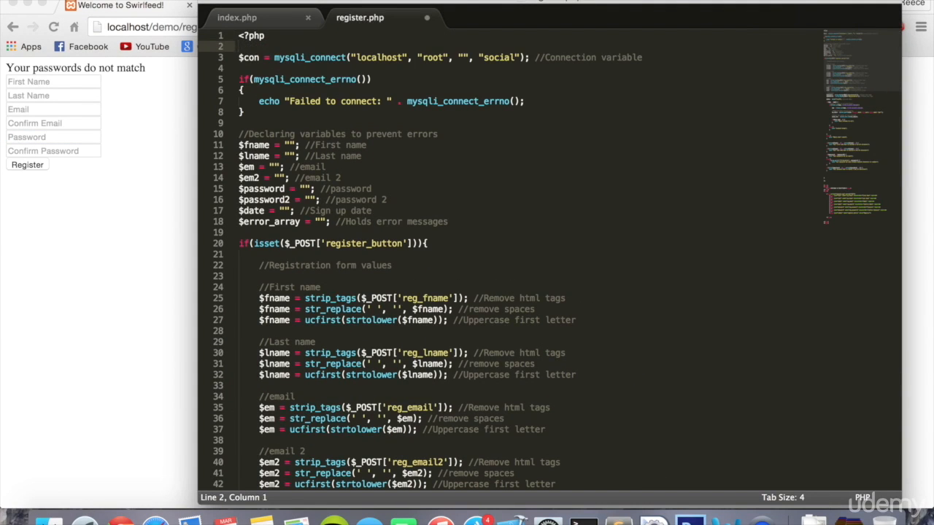
Add session_start(); above the database connection line in register.php.
{"action": "type", "text": "session_start("}
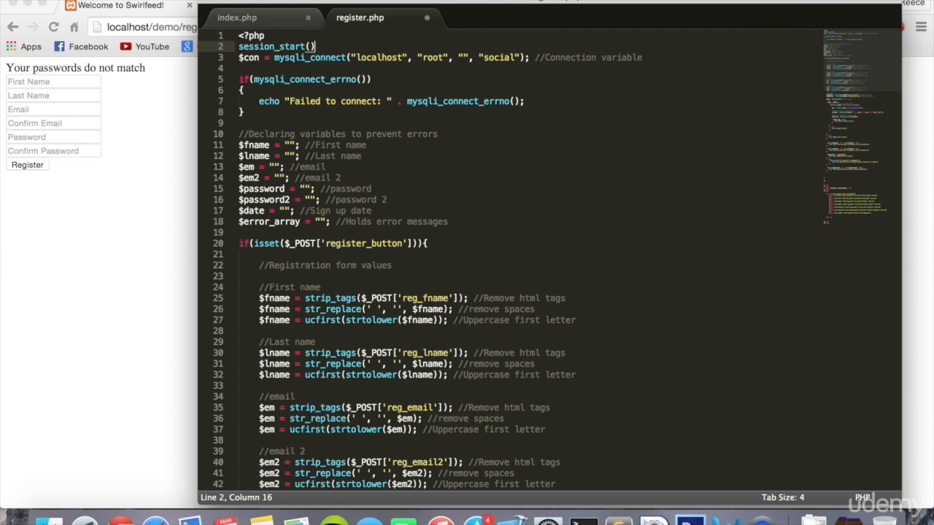
{"action": "type", "text": ";"}
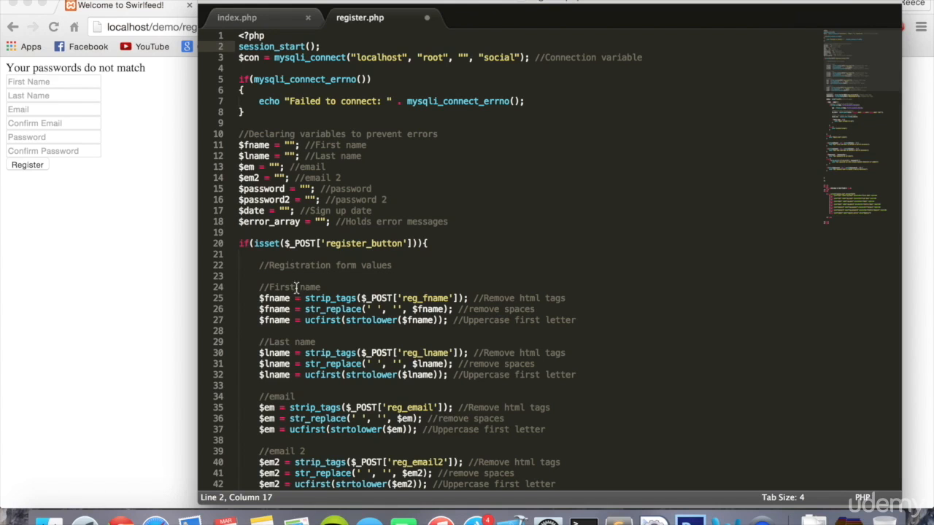
{"action": "scroll", "scroll_direction": "down", "scroll_amount": 3}
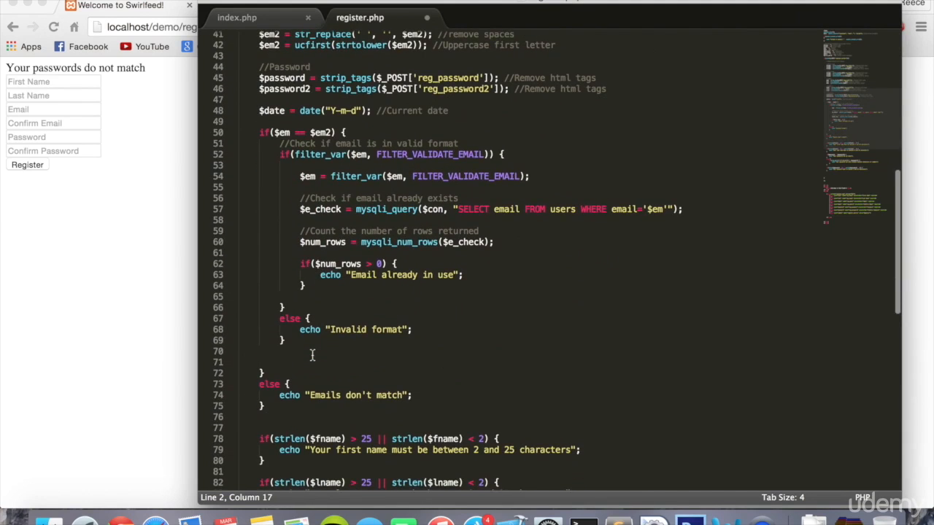
{"action": "scroll", "scroll_direction": "down", "scroll_amount": 3}
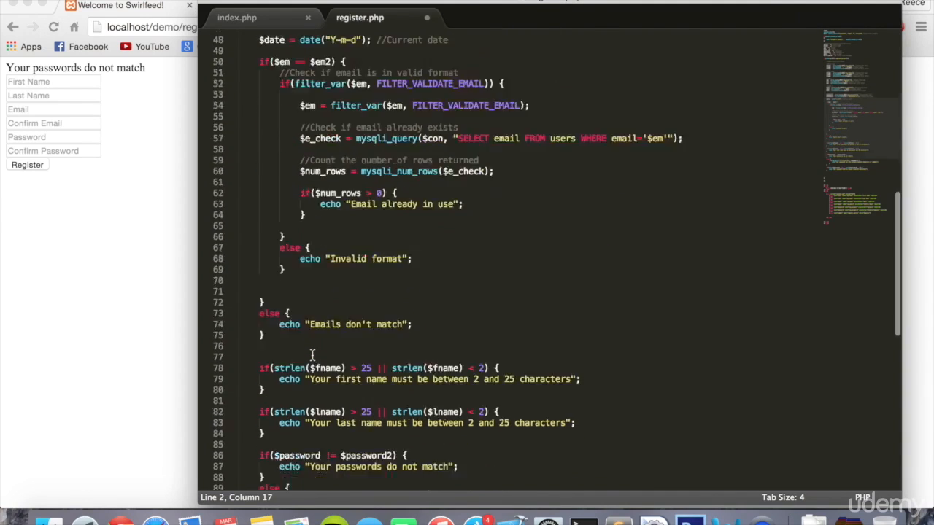
{"action": "scroll", "scroll_direction": "up", "scroll_amount": 3}
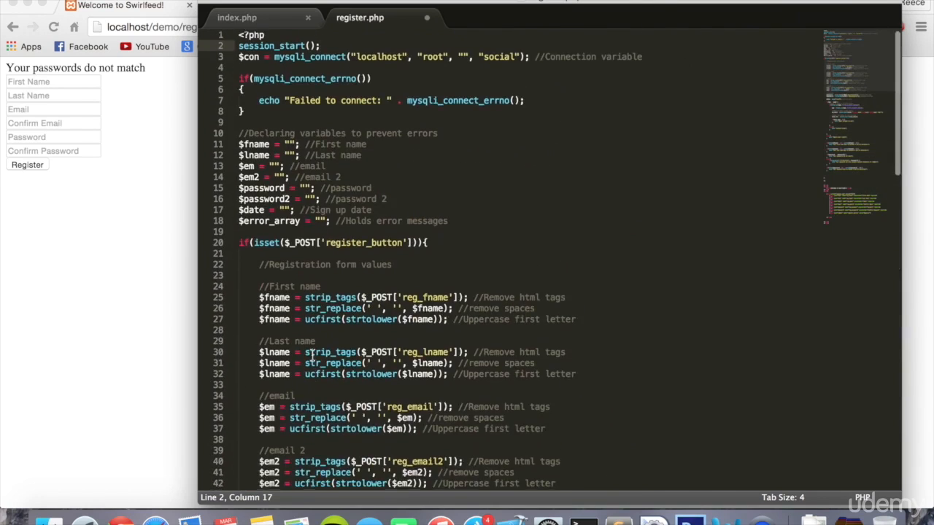
{"action": "scroll", "scroll_direction": "down", "scroll_amount": 3}
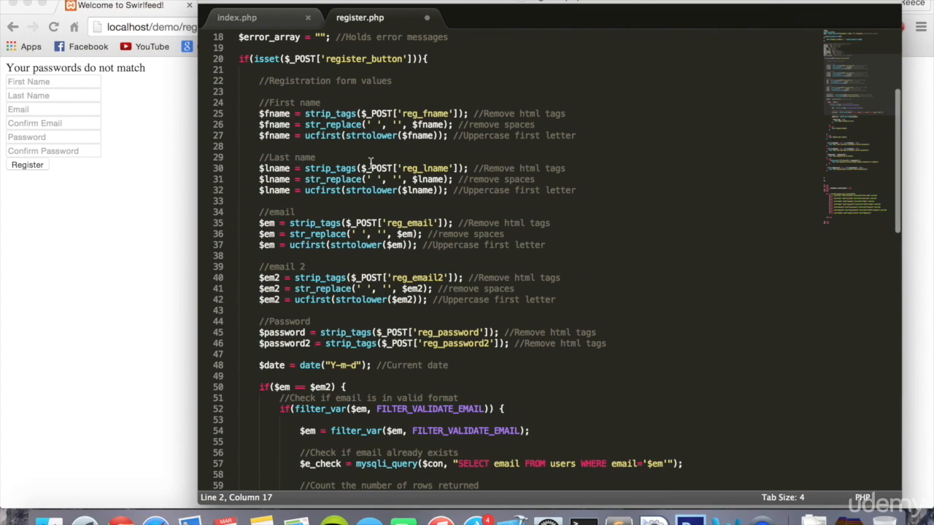
Store the sanitised first name in $_SESSION['reg_fname'] with a 'Stores first name' comment.
{"action": "left_click", "coordinate": [575, 136]}
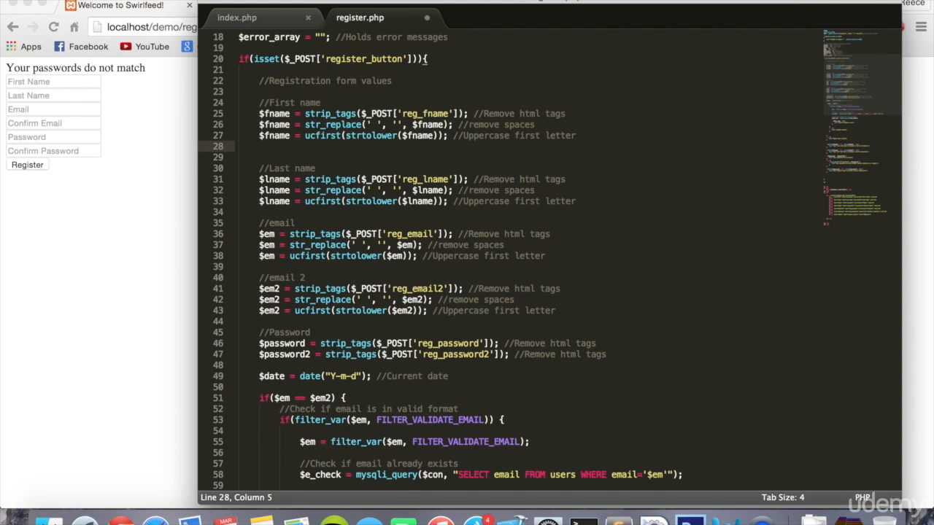
{"action": "type", "text": "$_SESS"}
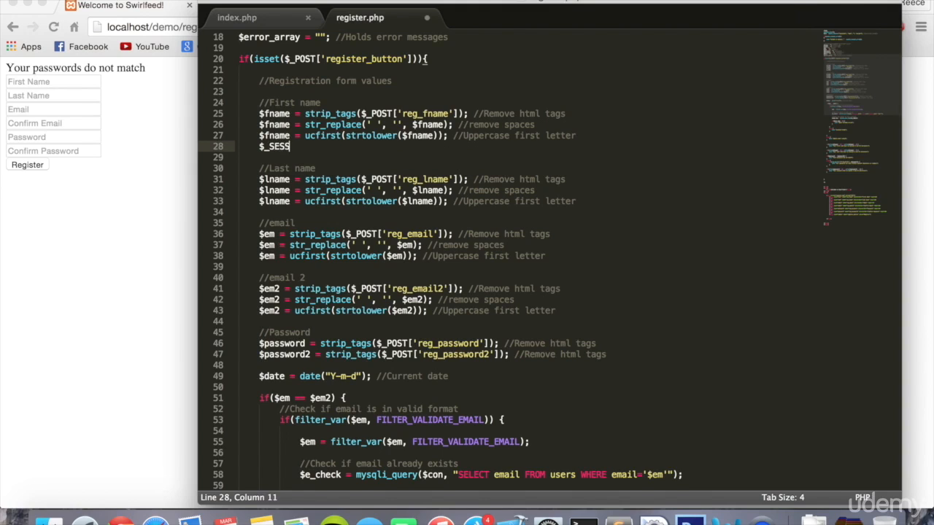
{"action": "type", "text": "ION"}
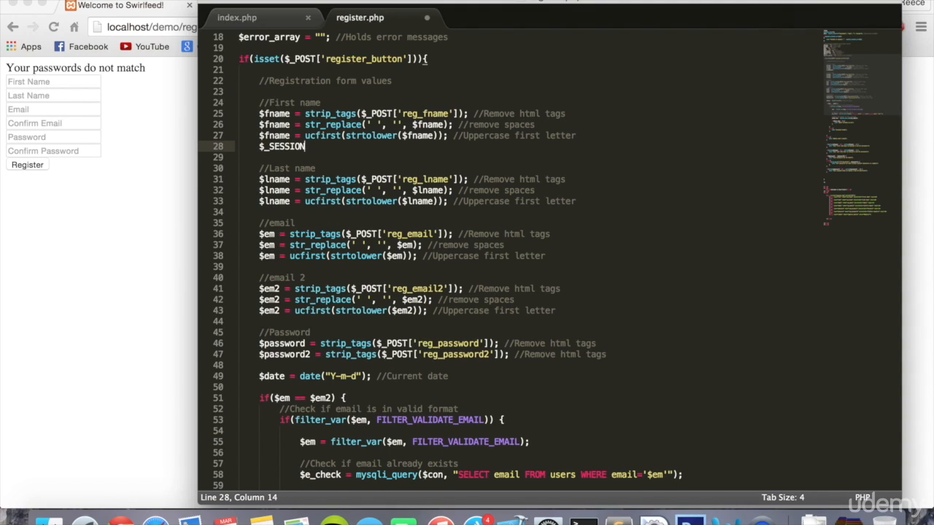
{"action": "type", "text": "['']"}
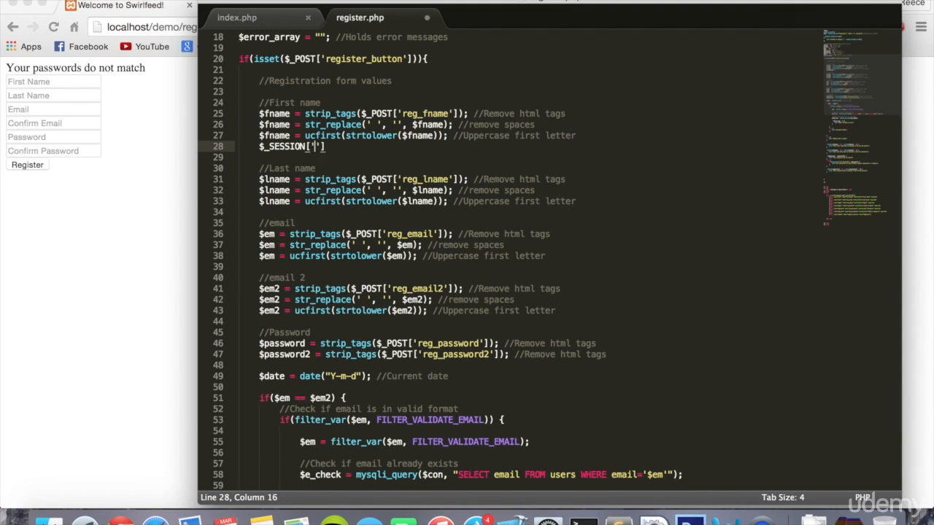
{"action": "type", "text": "reg_fname"}
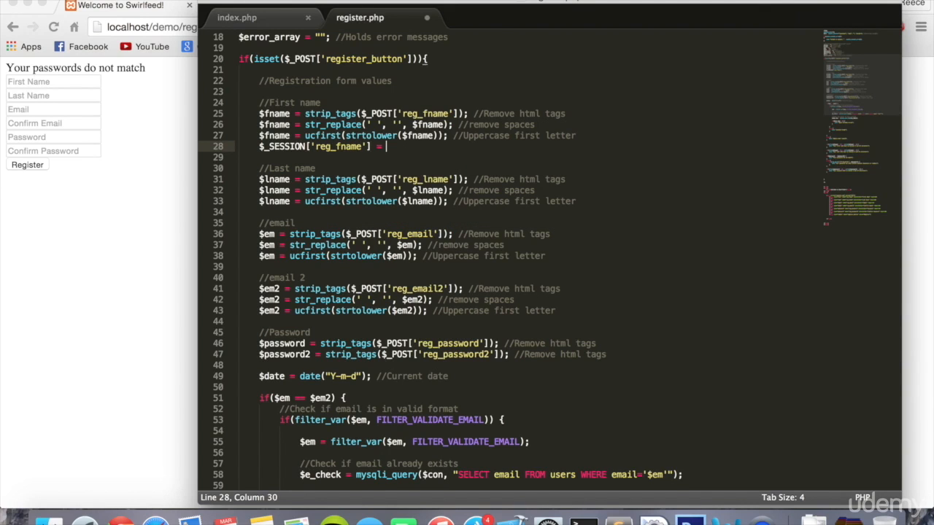
{"action": "type", "text": "$fname; //"}
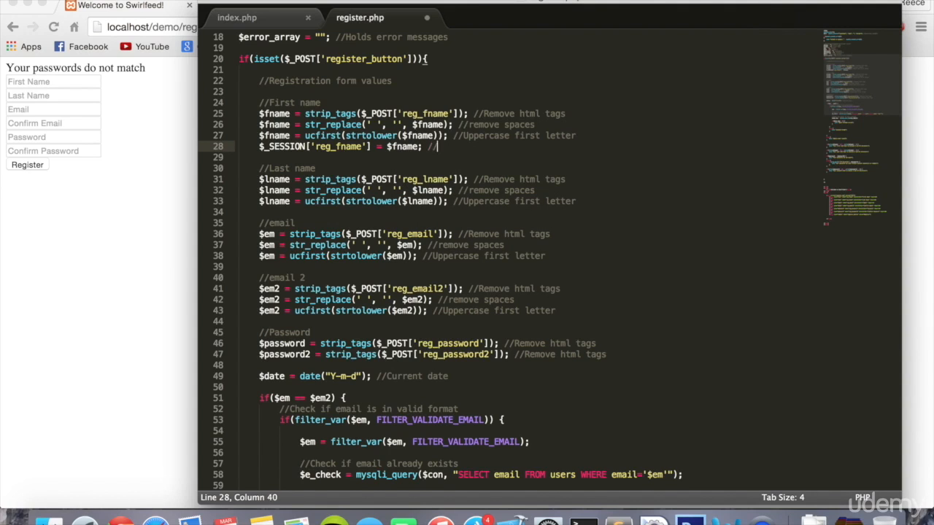
{"action": "type", "text": "Stores frist name into sesio"}
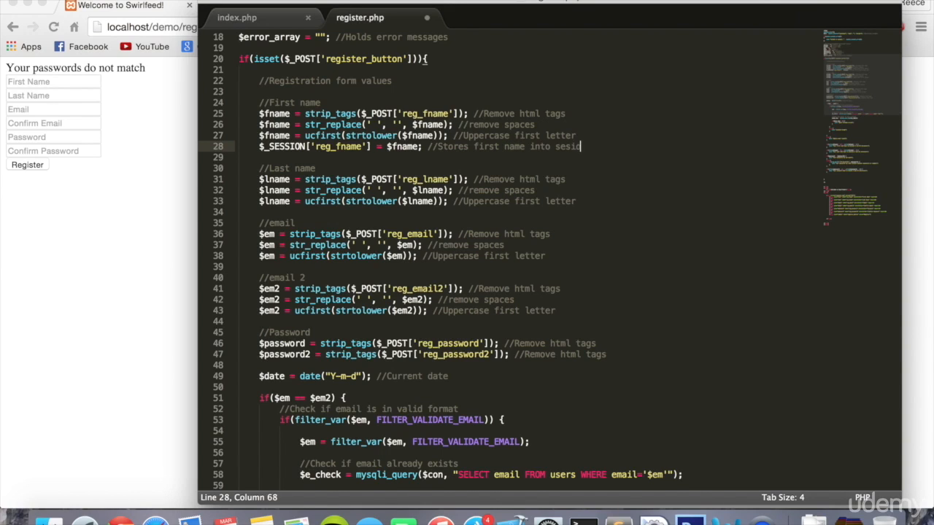
{"action": "type", "text": "n variable"}
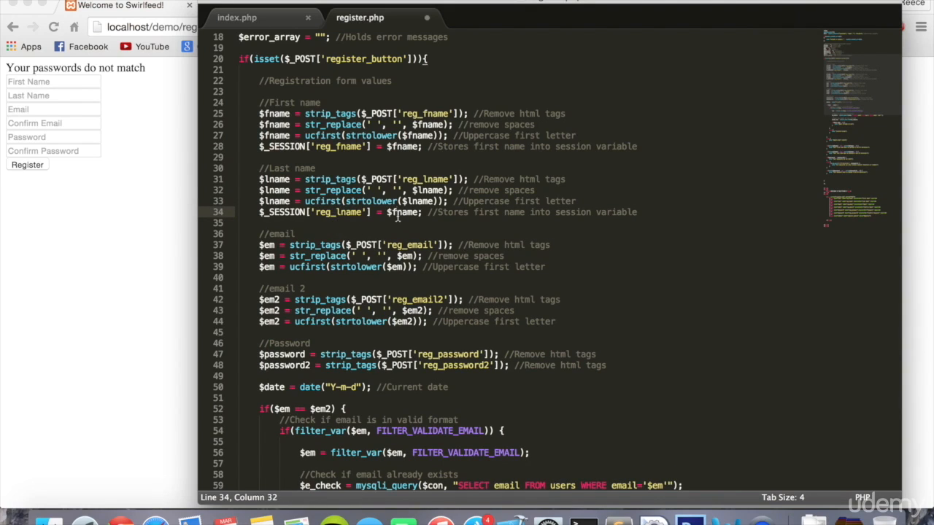
Duplicate the session line for email, changing the key and comment wording to email.
{"action": "left_click", "coordinate": [546, 265]}
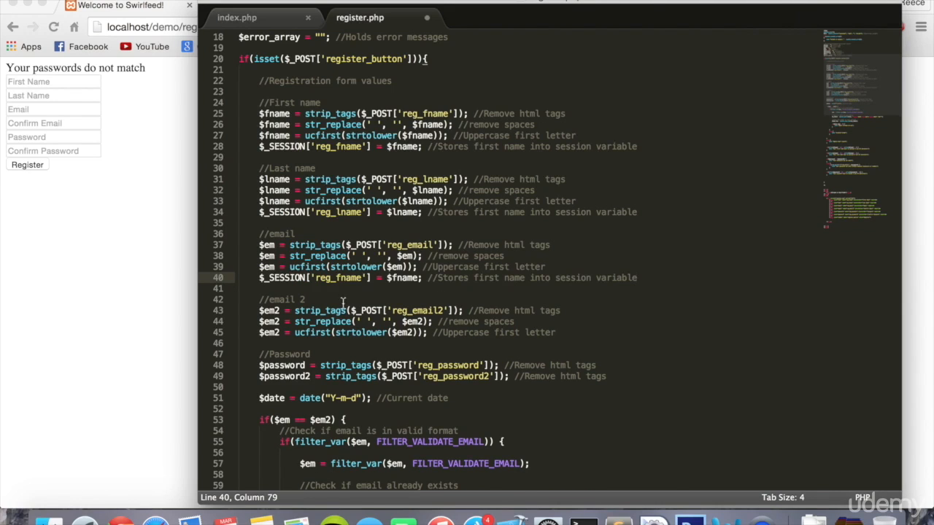
{"action": "left_click", "coordinate": [397, 278]}
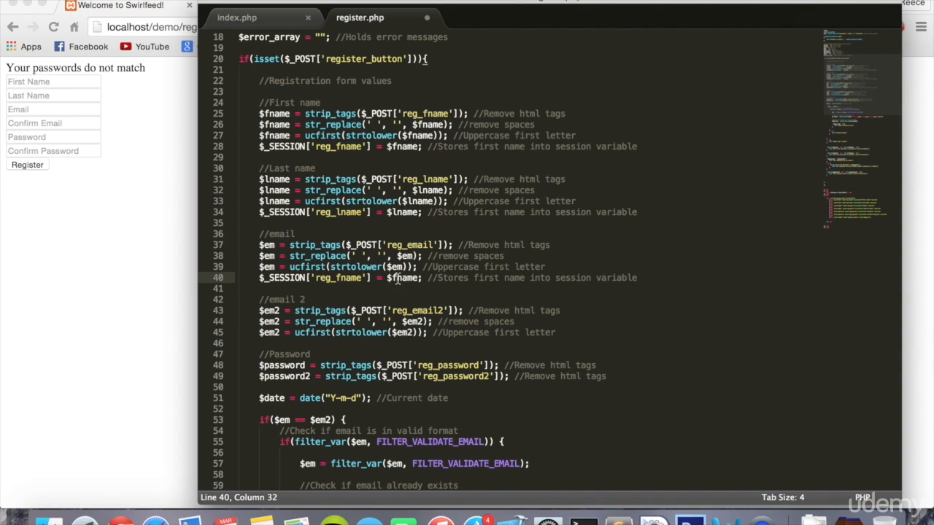
{"action": "double_click", "coordinate": [339, 277]}
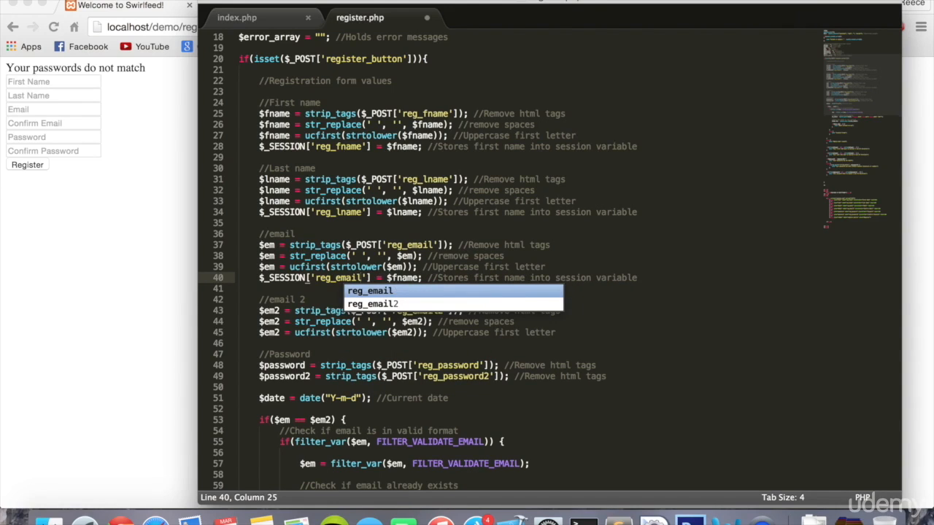
{"action": "type", "text": "em"}
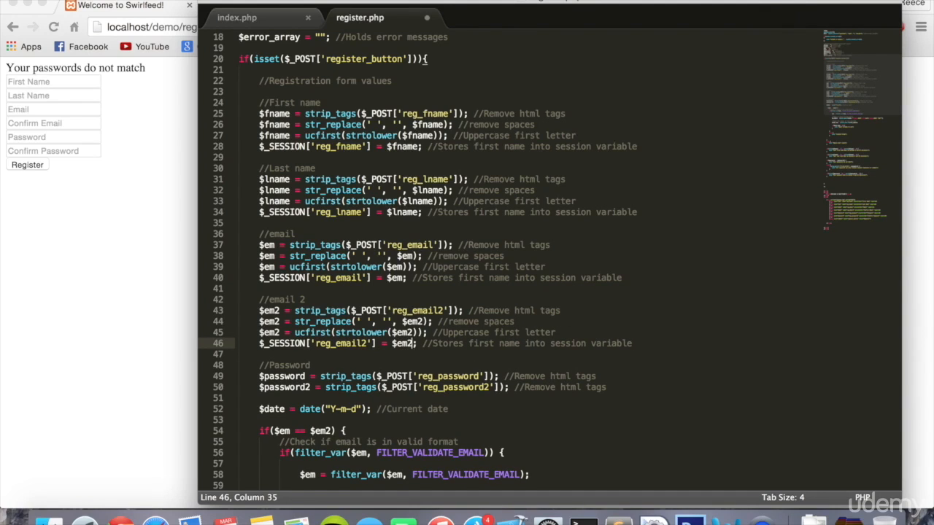
{"action": "double_click", "coordinate": [499, 344]}
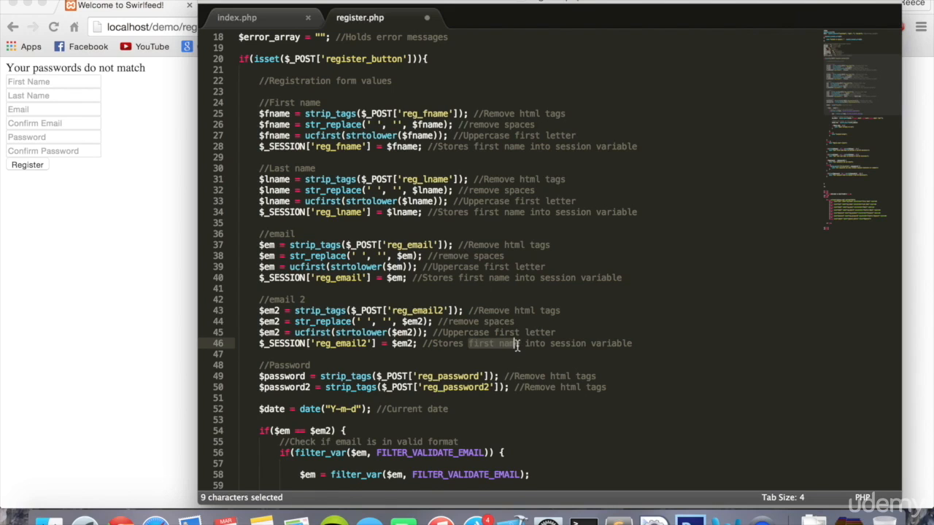
{"action": "type", "text": "email"}
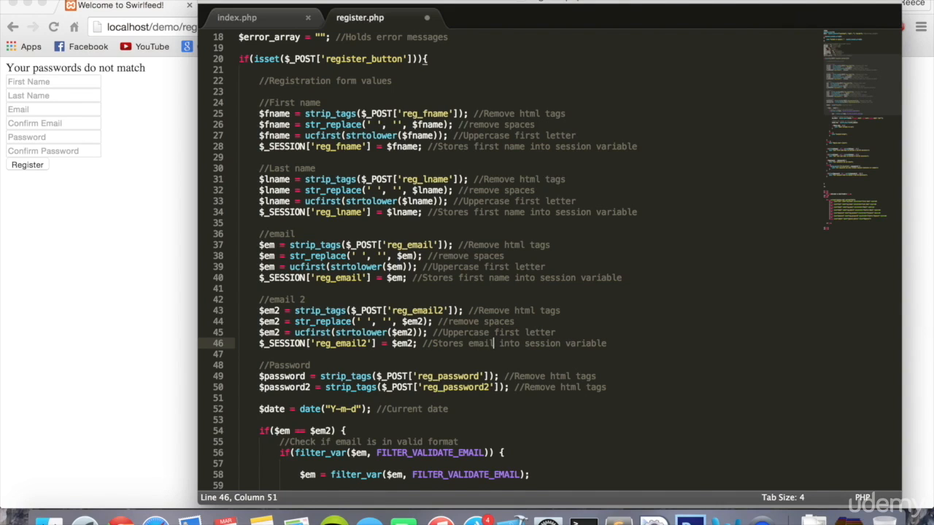
{"action": "double_click", "coordinate": [483, 344]}
{"action": "type", "text": "la"}
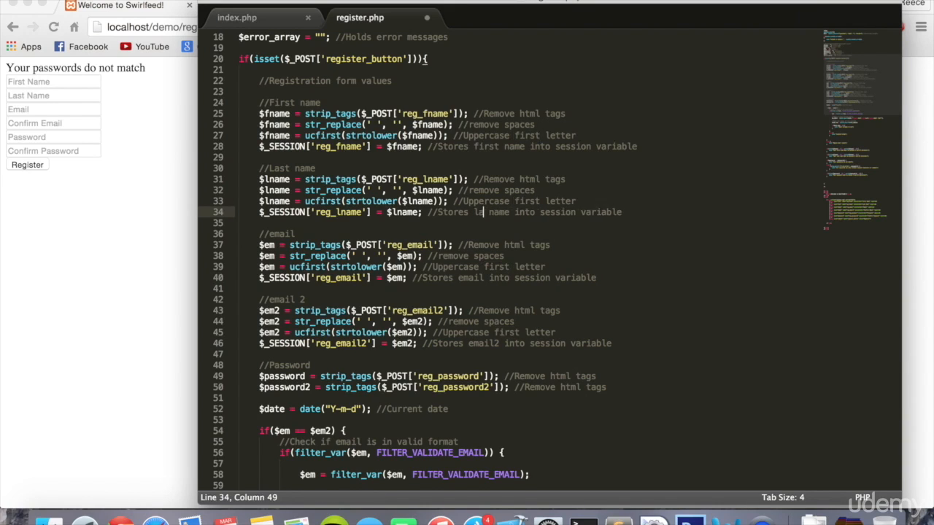
{"action": "scroll", "scroll_direction": "down", "scroll_amount": 3}
{"action": "type", "text": "st"}
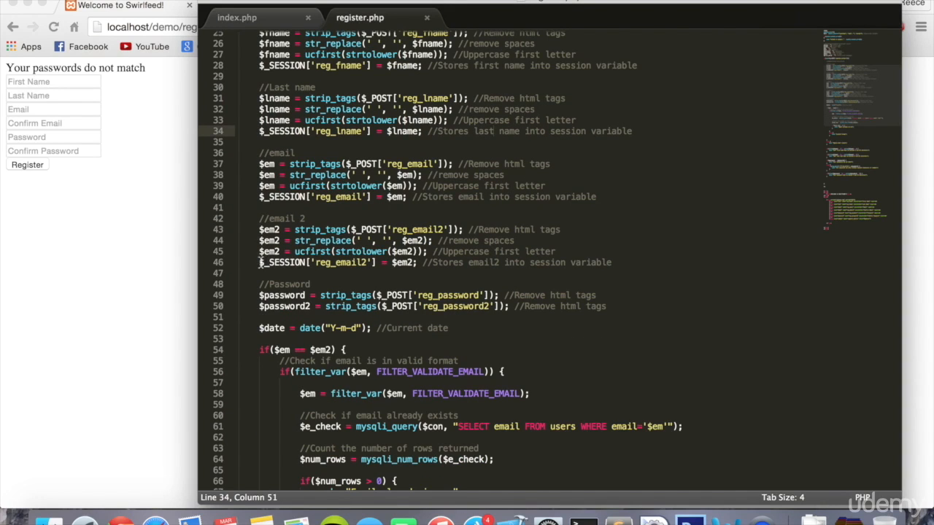
{"action": "left_click_drag", "start_coordinate": [256, 263], "coordinate": [408, 263]}
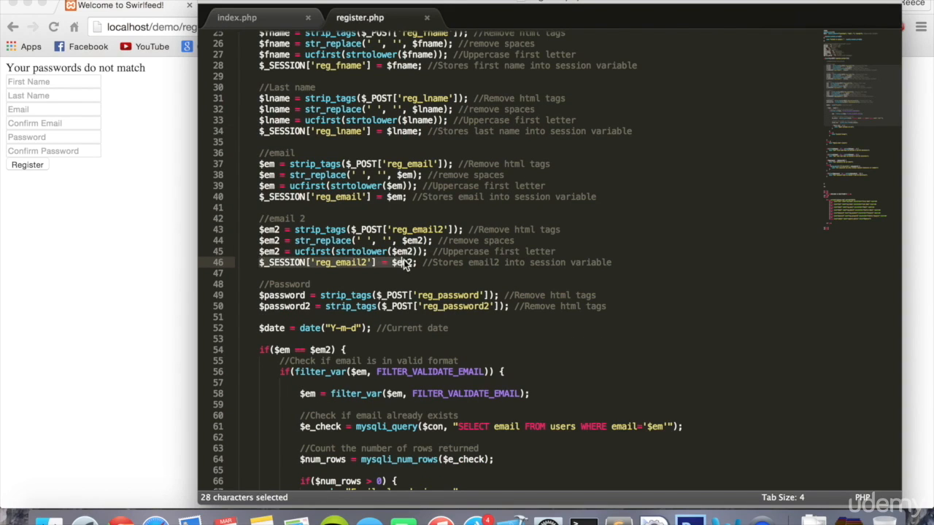
{"action": "scroll", "scroll_direction": "down", "scroll_amount": 3}
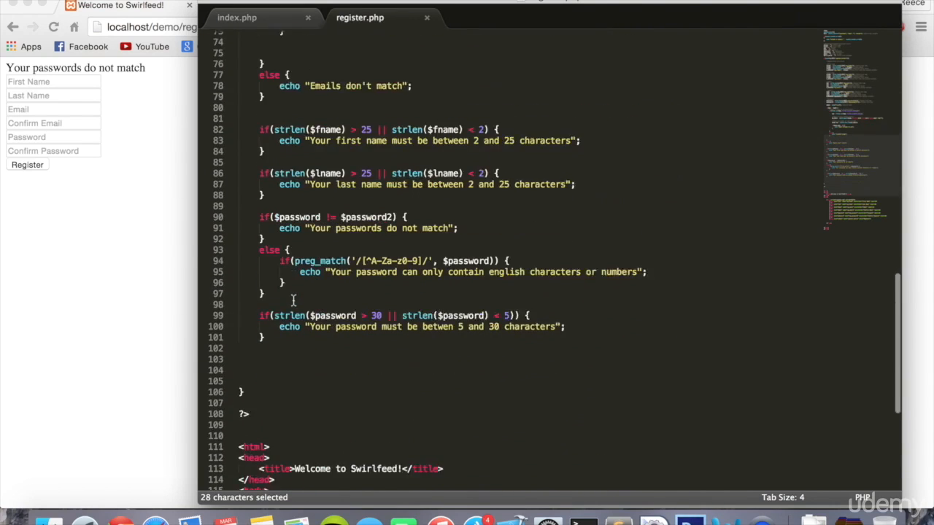
{"action": "scroll", "scroll_direction": "down", "scroll_amount": 3}
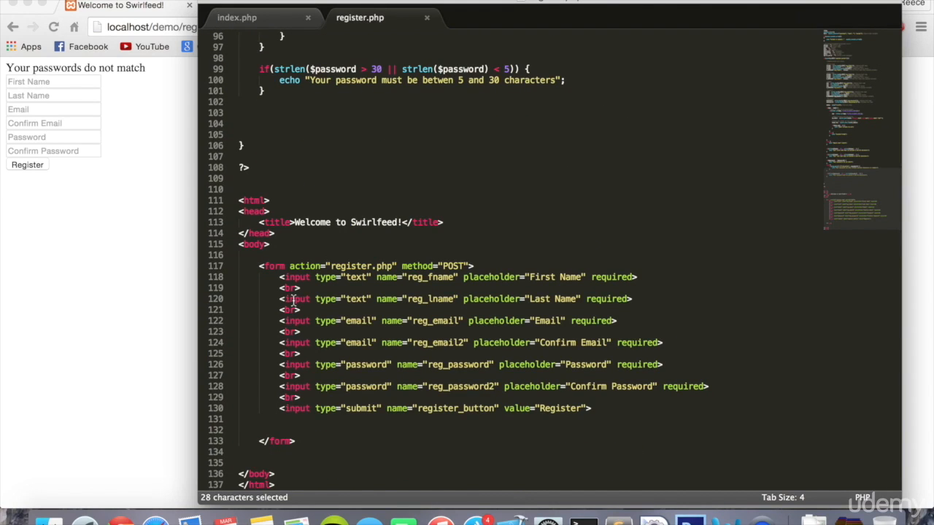
After the First Name placeholder, write a PHP block checking isset($_SESSION['reg_fname']).
{"action": "left_click", "coordinate": [636, 278]}
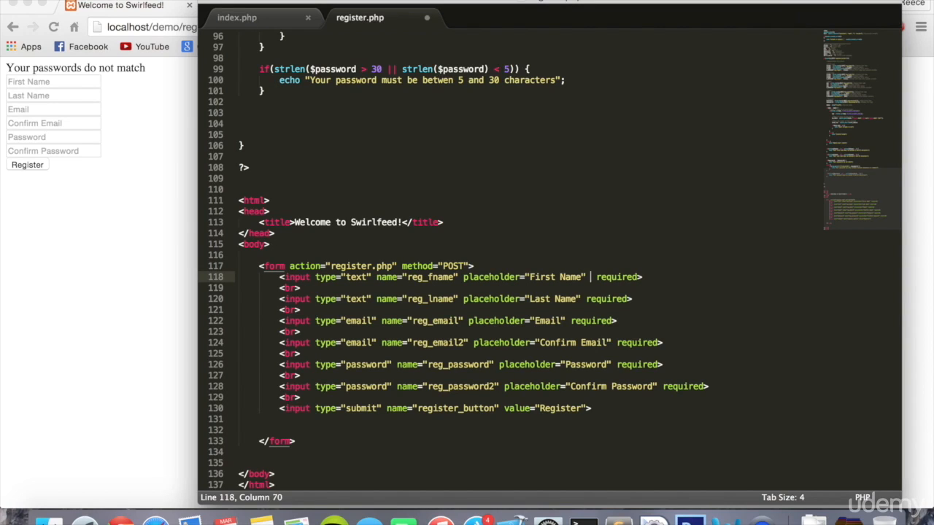
{"action": "type", "text": "<?php  ?>"}
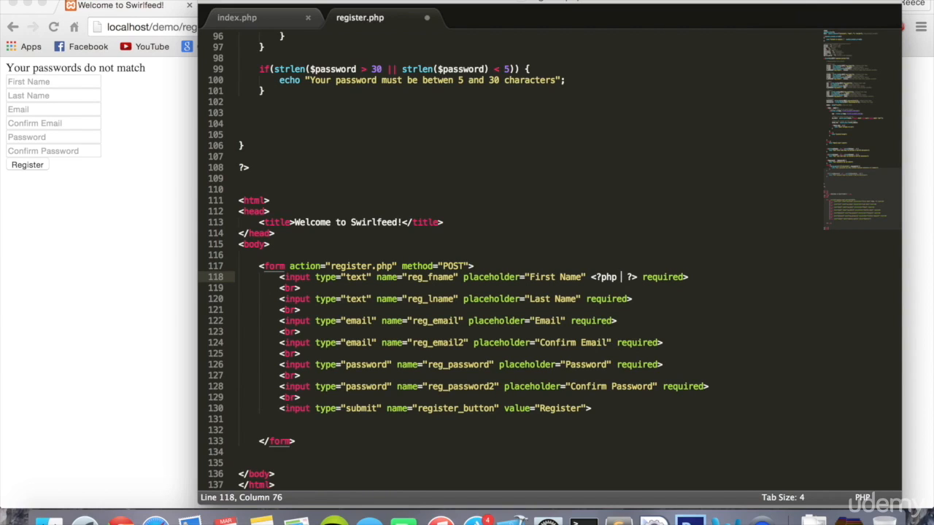
{"action": "type", "text": "if()"}
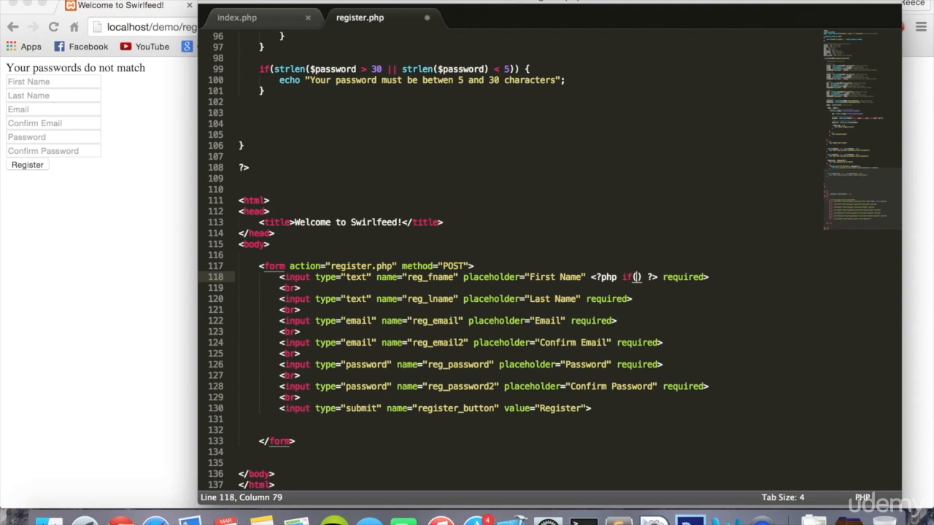
{"action": "type", "text": "isset(var)"}
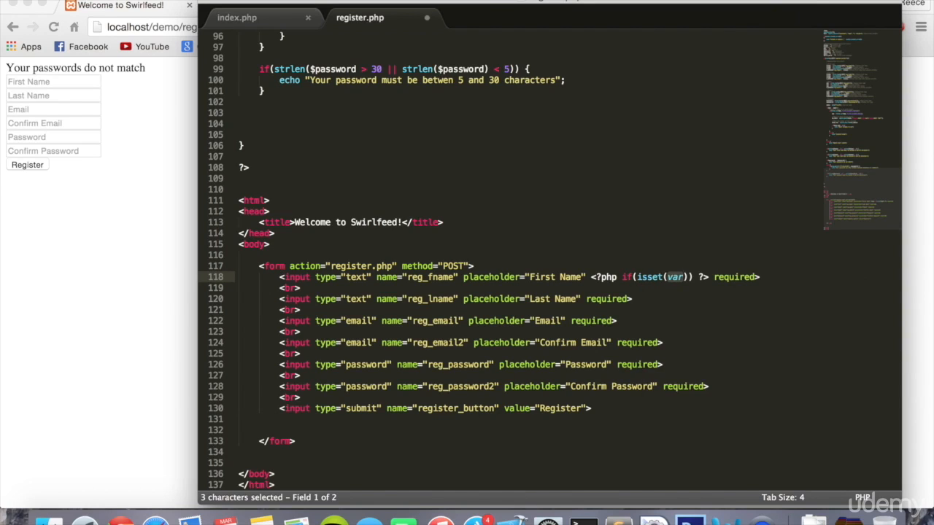
{"action": "type", "text": "$_SESSION"}
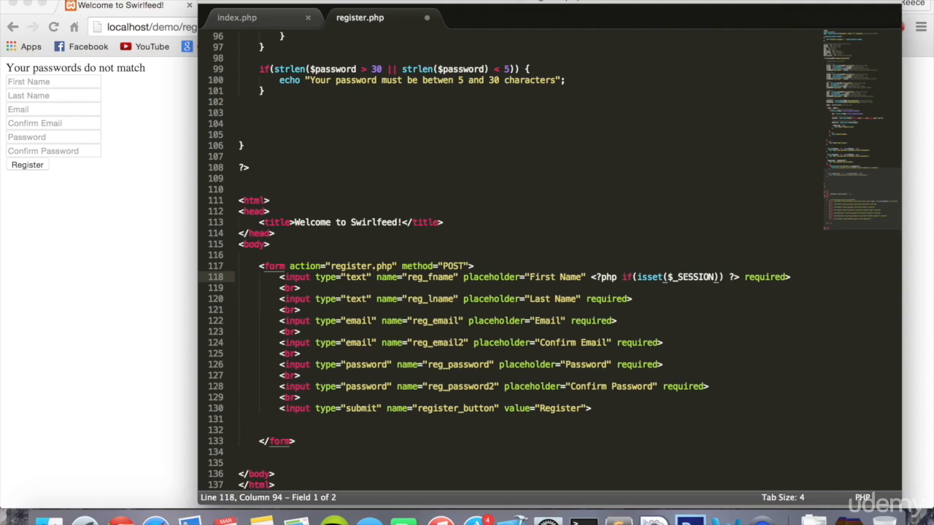
{"action": "type", "text": "['']"}
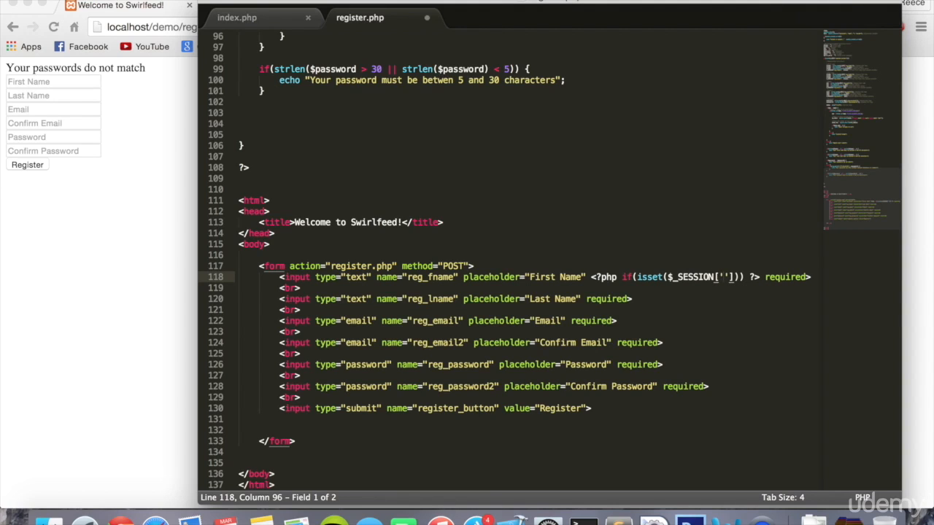
{"action": "type", "text": "reg_f"}
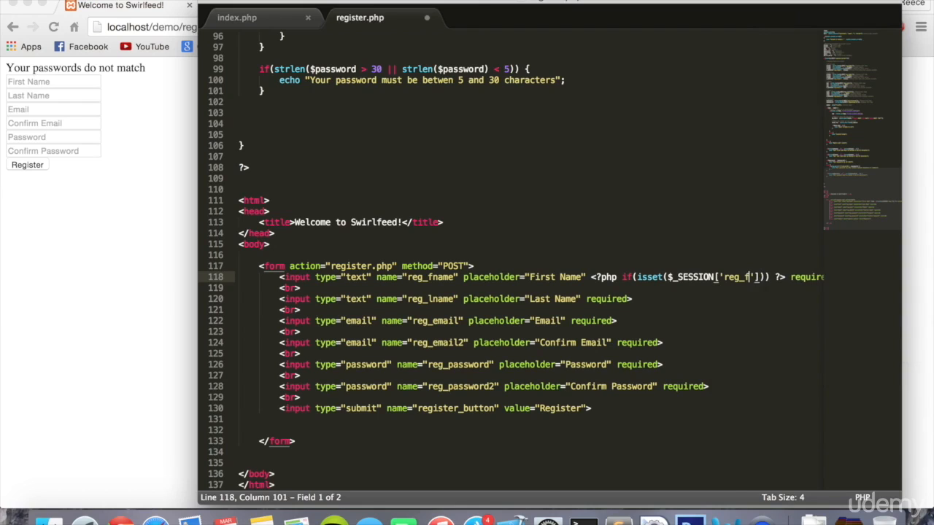
{"action": "type", "text": "name"}
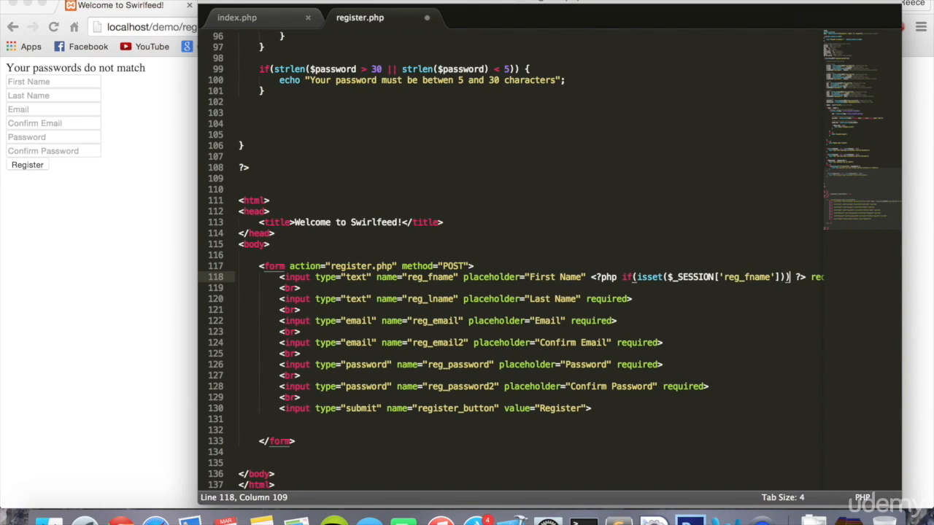
{"action": "type", "text": "{}"}
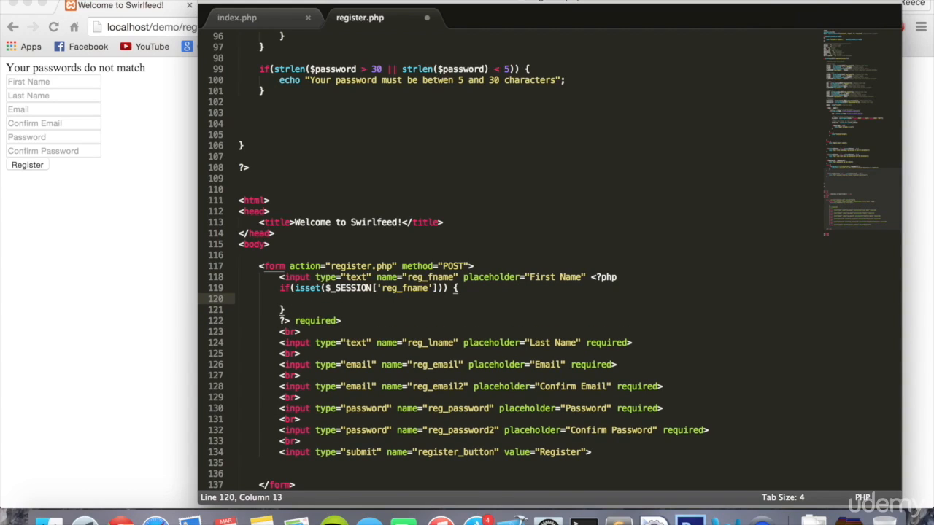
Echo the reg_fname session value inside the block and wrap it as the input's value attribute.
{"action": "type", "text": "echo $_SESSION['reg_fname"}
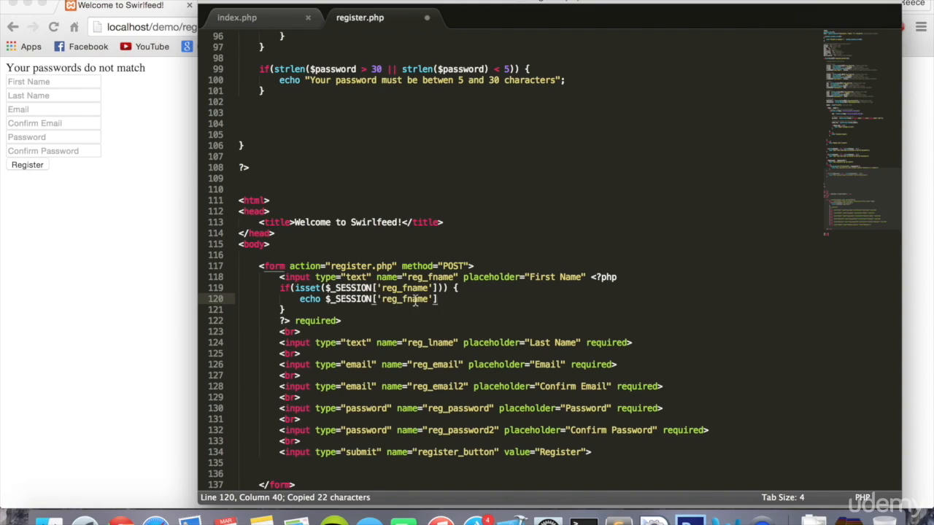
{"action": "type", "text": ";"}
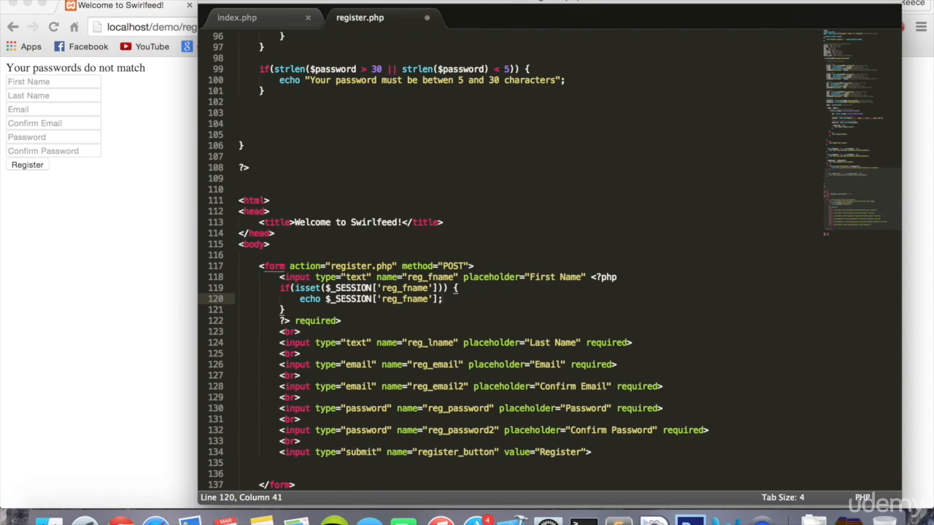
{"action": "mouse_move", "coordinate": [576, 277]}
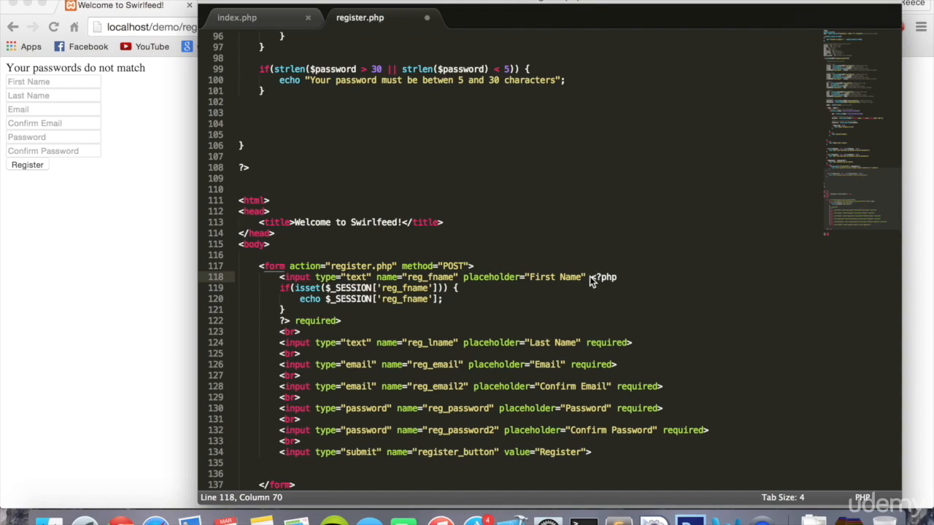
{"action": "type", "text": "value=\""}
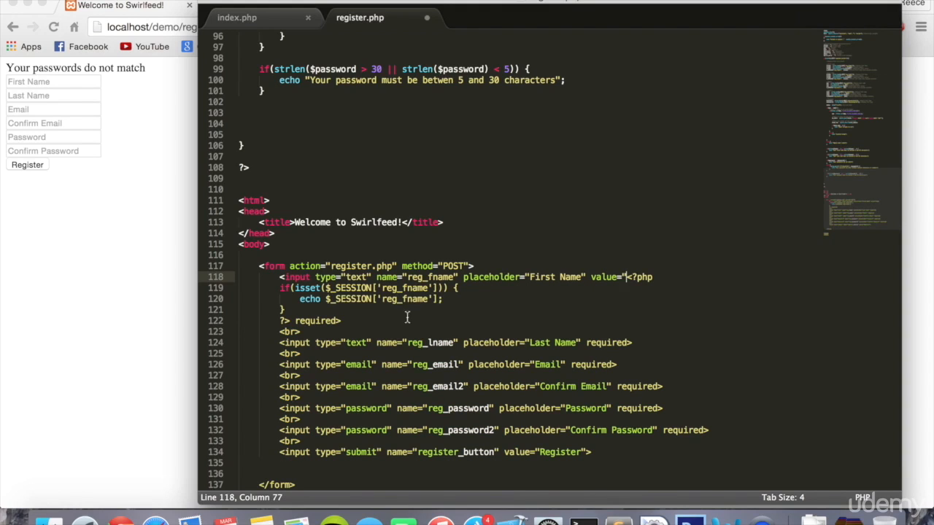
{"action": "left_click", "coordinate": [289, 321]}
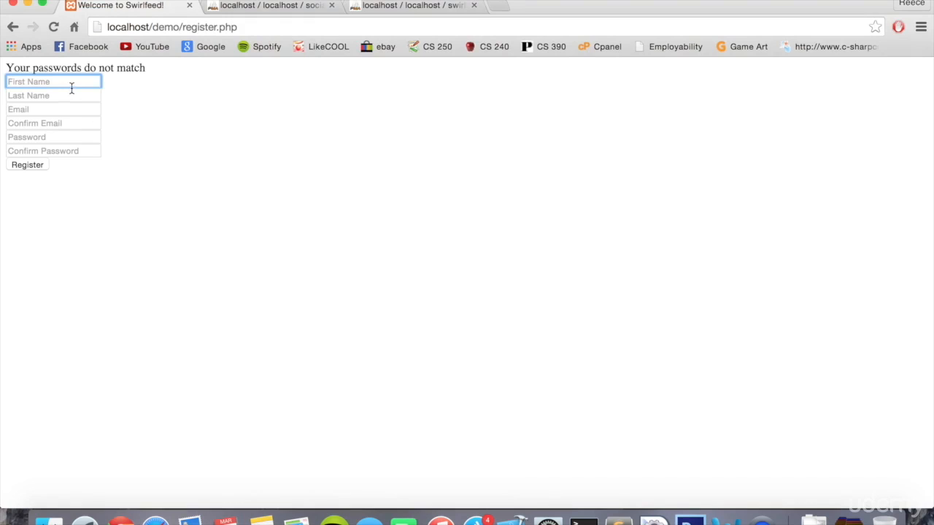
Enter 'Reece', autofill the saved details and submit to see the first name persist.
{"action": "type", "text": "Reece"}
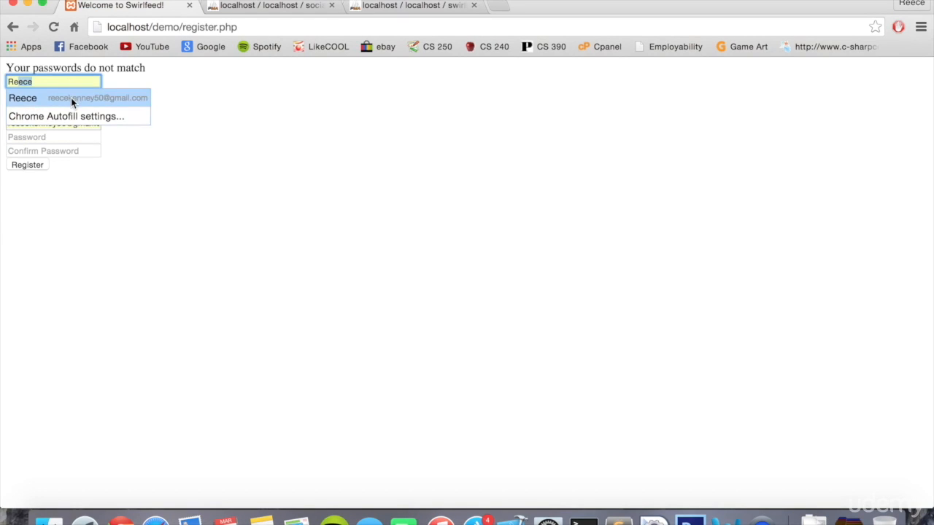
{"action": "left_click", "coordinate": [73, 97]}
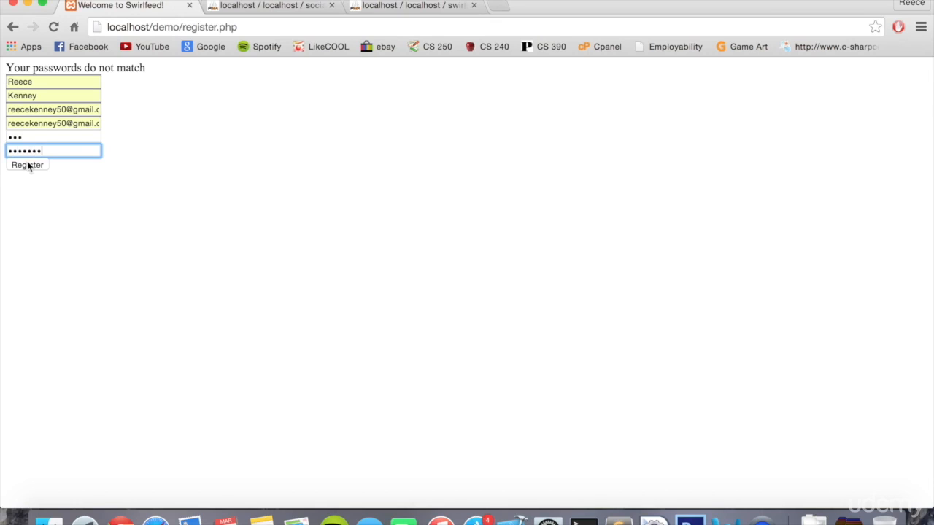
{"action": "left_click", "coordinate": [26, 163]}
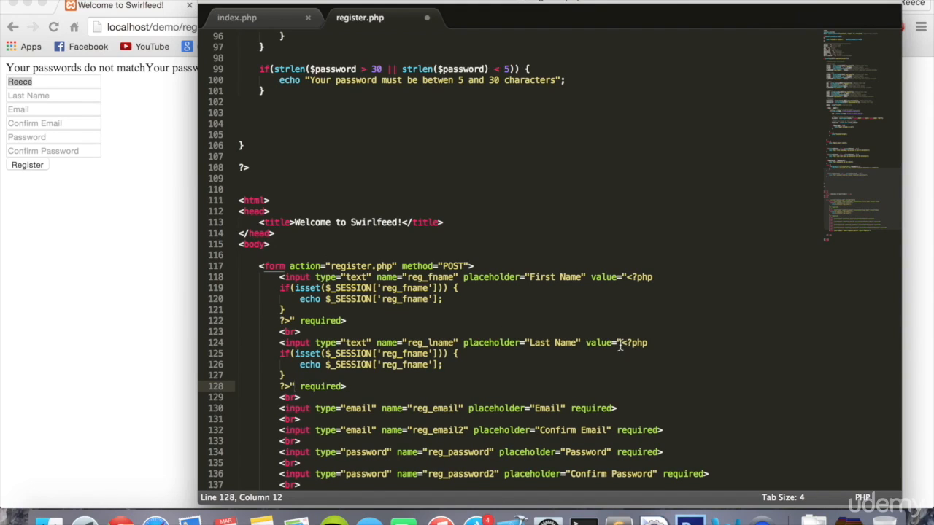
Adjust the copied value blocks to use reg_lname, reg_email and reg_email2 keys.
{"action": "left_click", "coordinate": [409, 353]}
{"action": "type", "text": "l"}
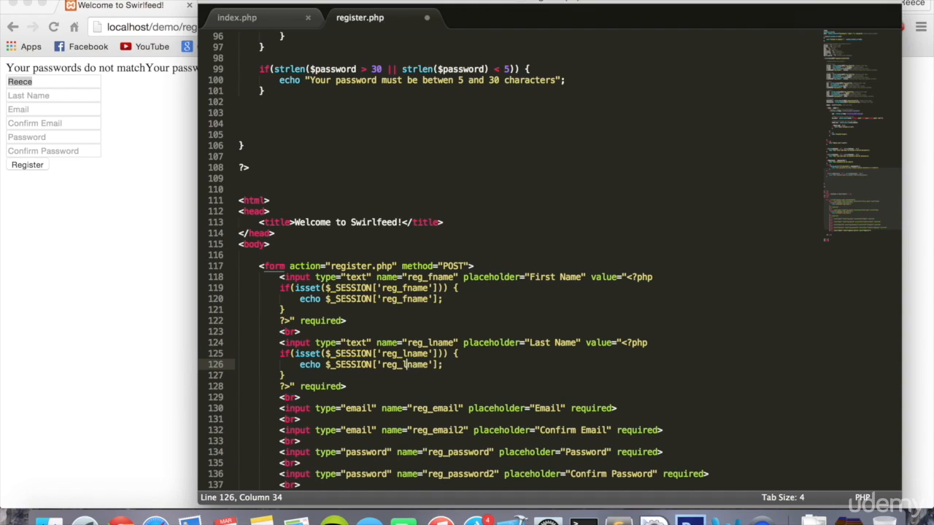
{"action": "left_click", "coordinate": [566, 409]}
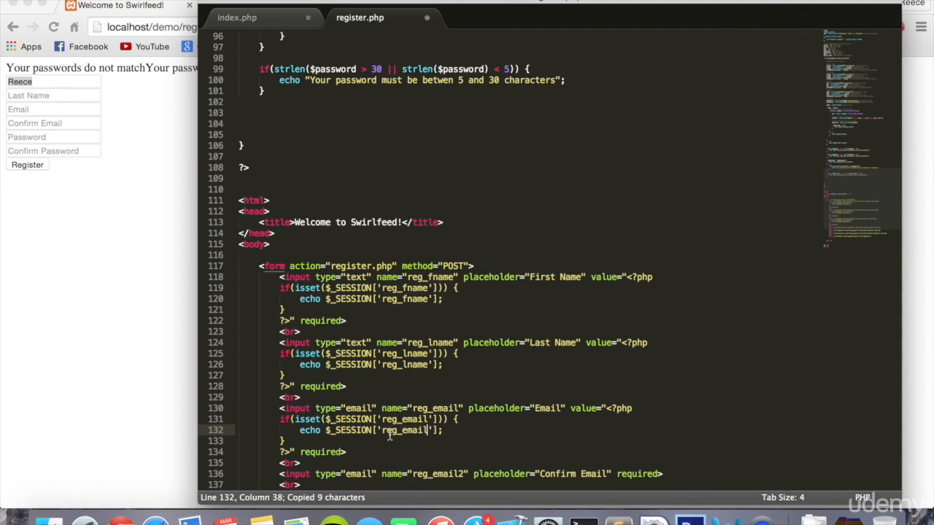
{"action": "scroll", "scroll_direction": "down", "scroll_amount": 3}
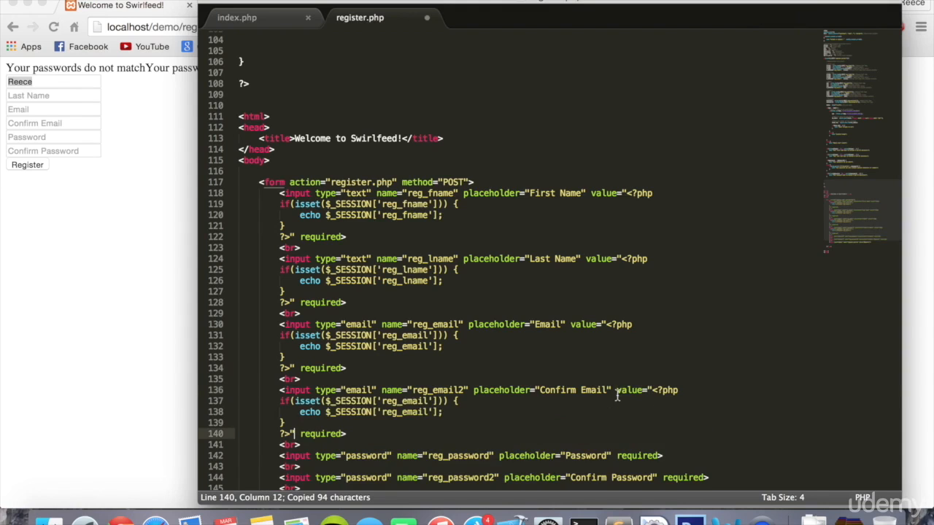
{"action": "left_click", "coordinate": [429, 400]}
{"action": "type", "text": "2"}
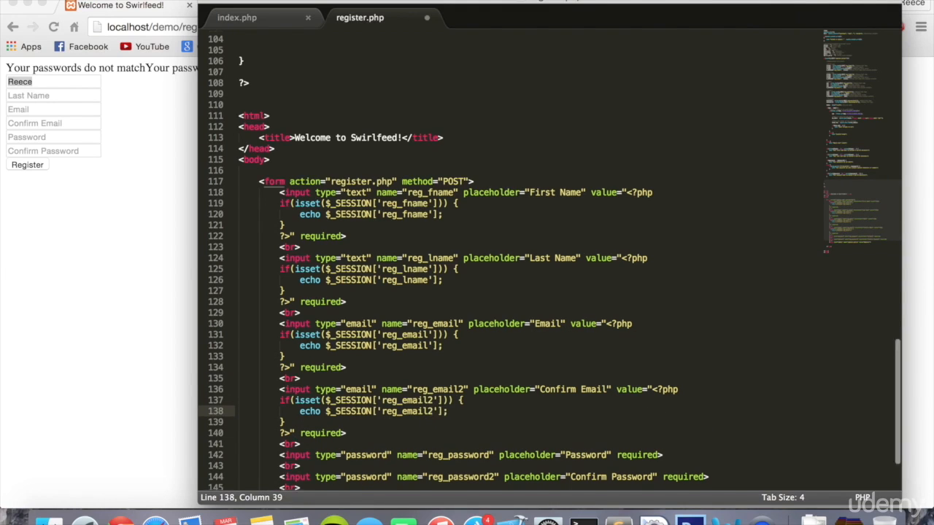
{"action": "scroll", "scroll_direction": "down", "scroll_amount": 3}
{"action": "type", "text": "r"}
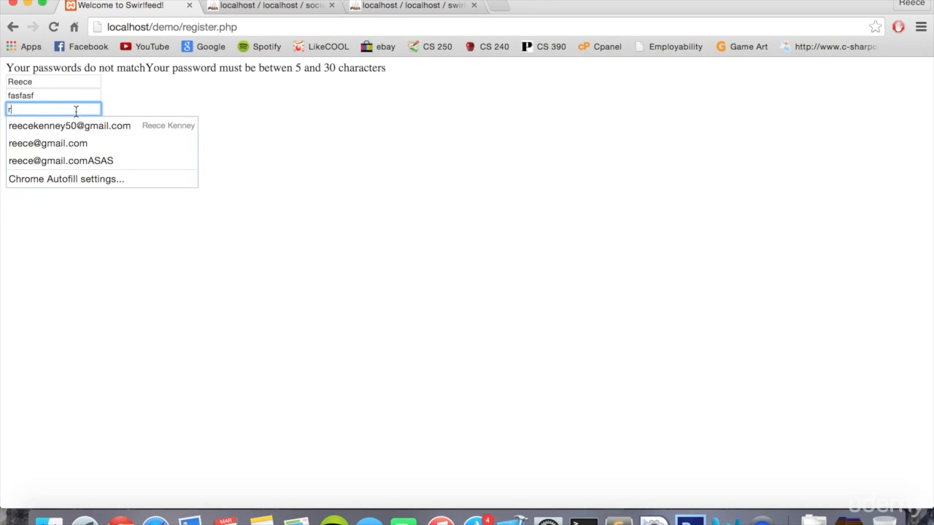
Autofill the email, enter a too-short password and submit so only the length error shows with fields kept.
{"action": "left_click", "coordinate": [70, 125]}
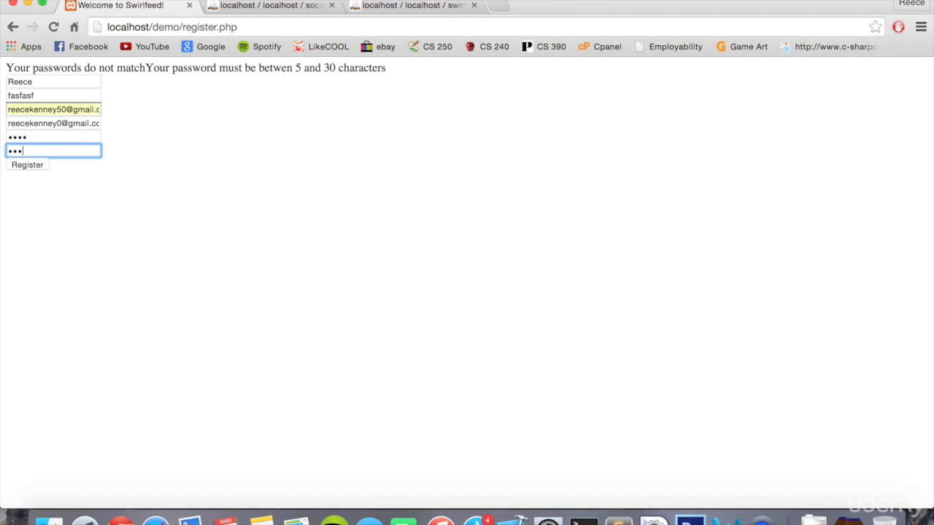
{"action": "left_click", "coordinate": [26, 163]}
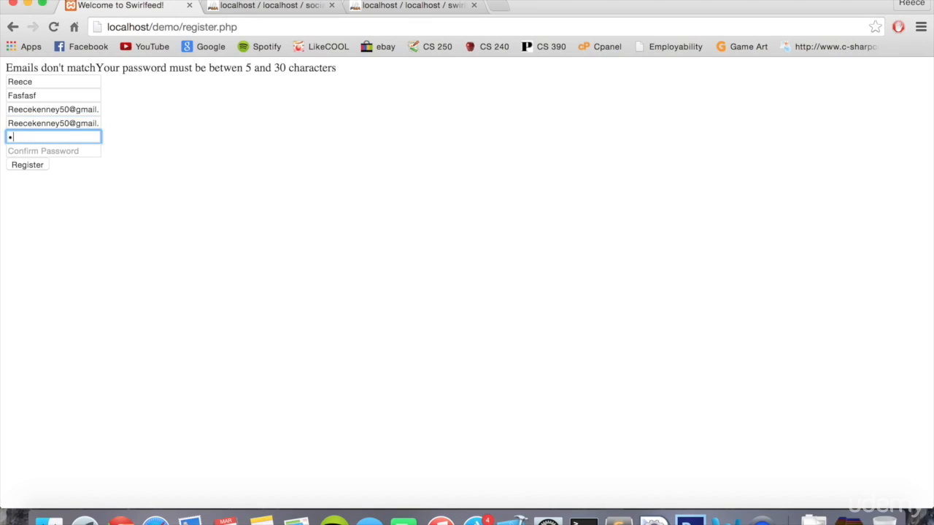
{"action": "type", "text": "•••"}
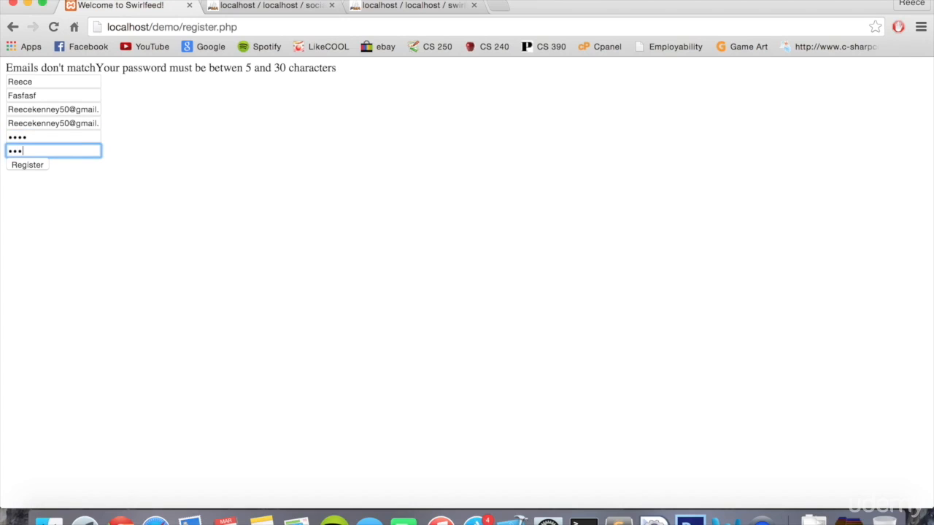
{"action": "left_click", "coordinate": [26, 164]}
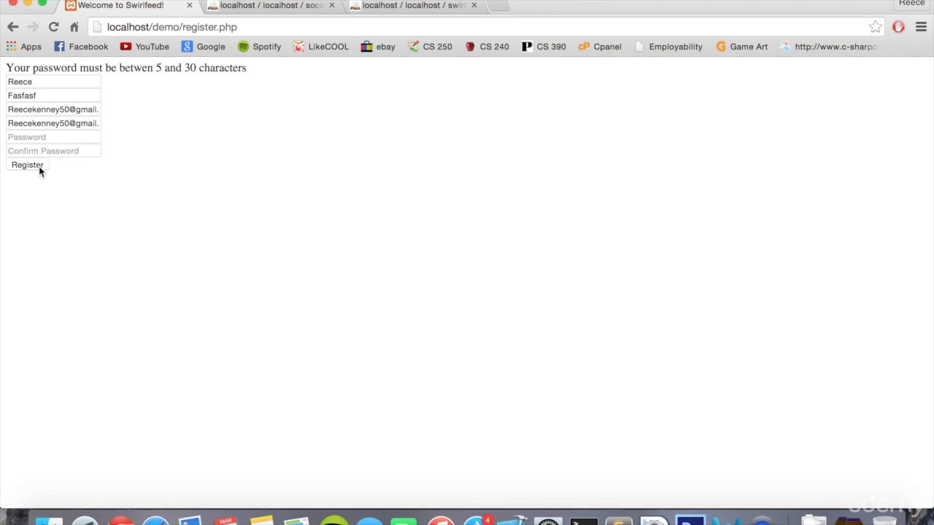